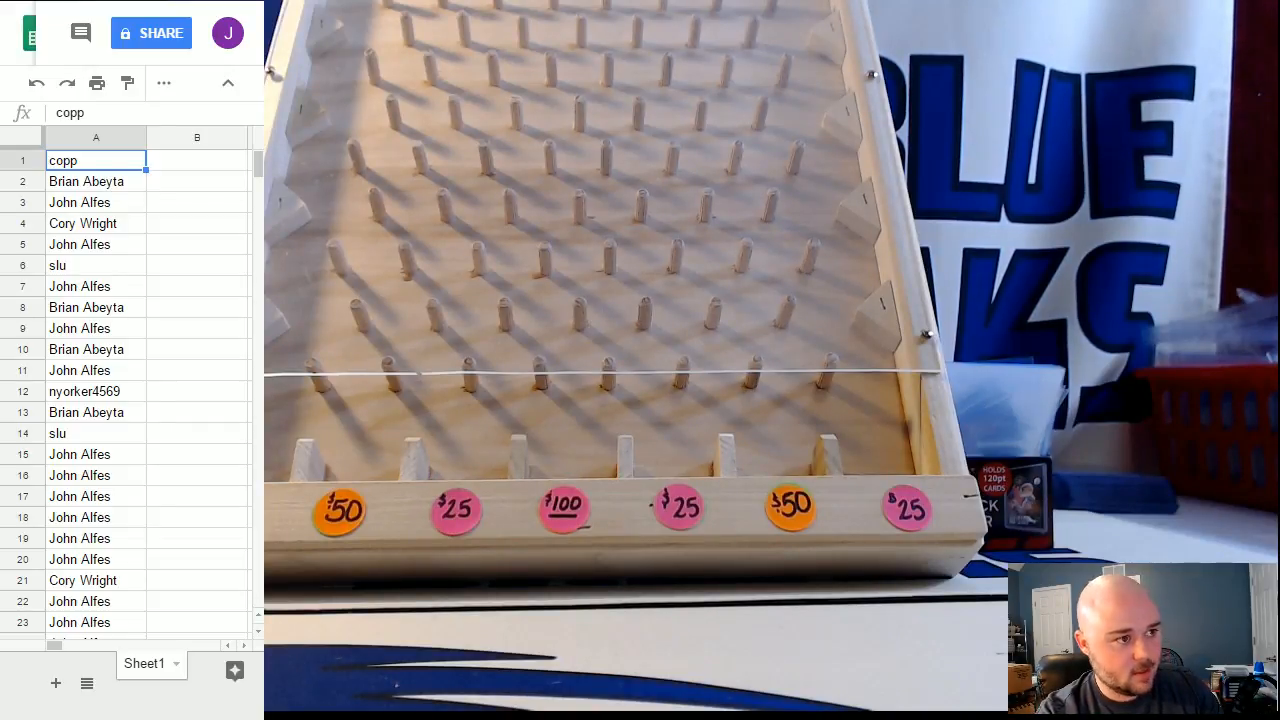
Roll two virtual dice in the Dice Roller, getting a 2 and a 1.
click(510, 24)
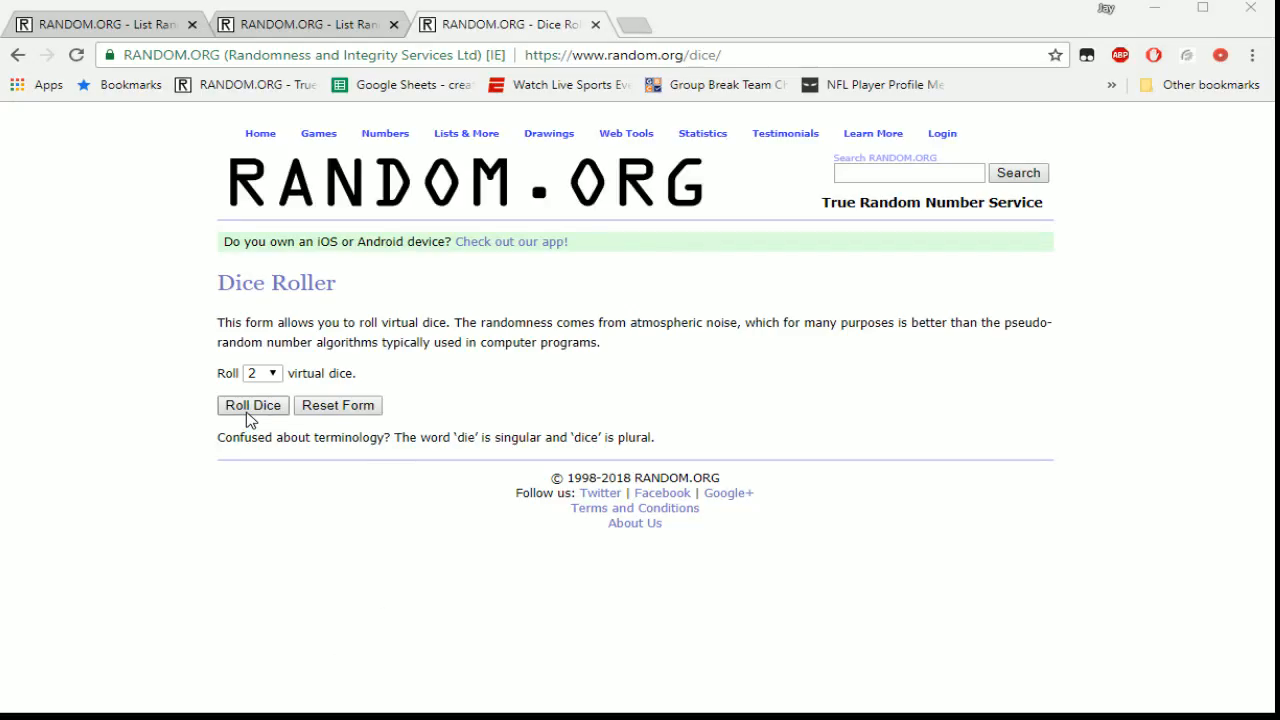
click(252, 404)
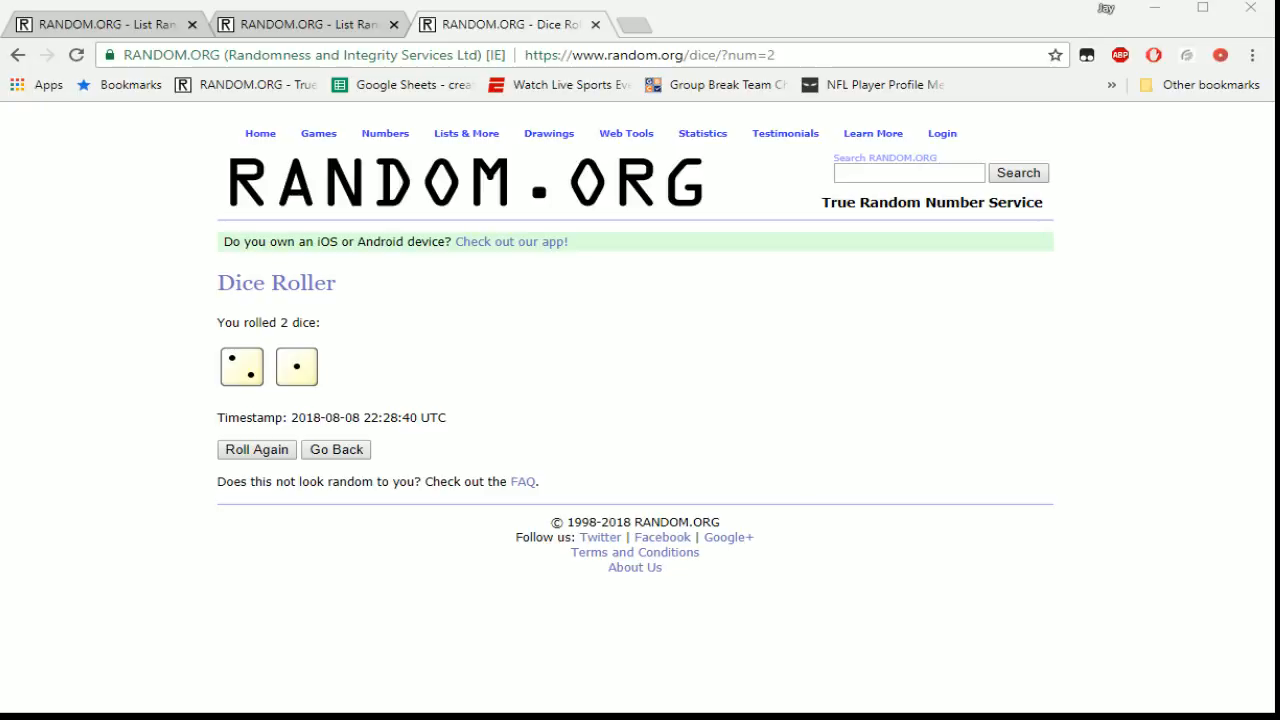
Paste the 37 participant names into the List Randomizer and shuffle them.
click(304, 24)
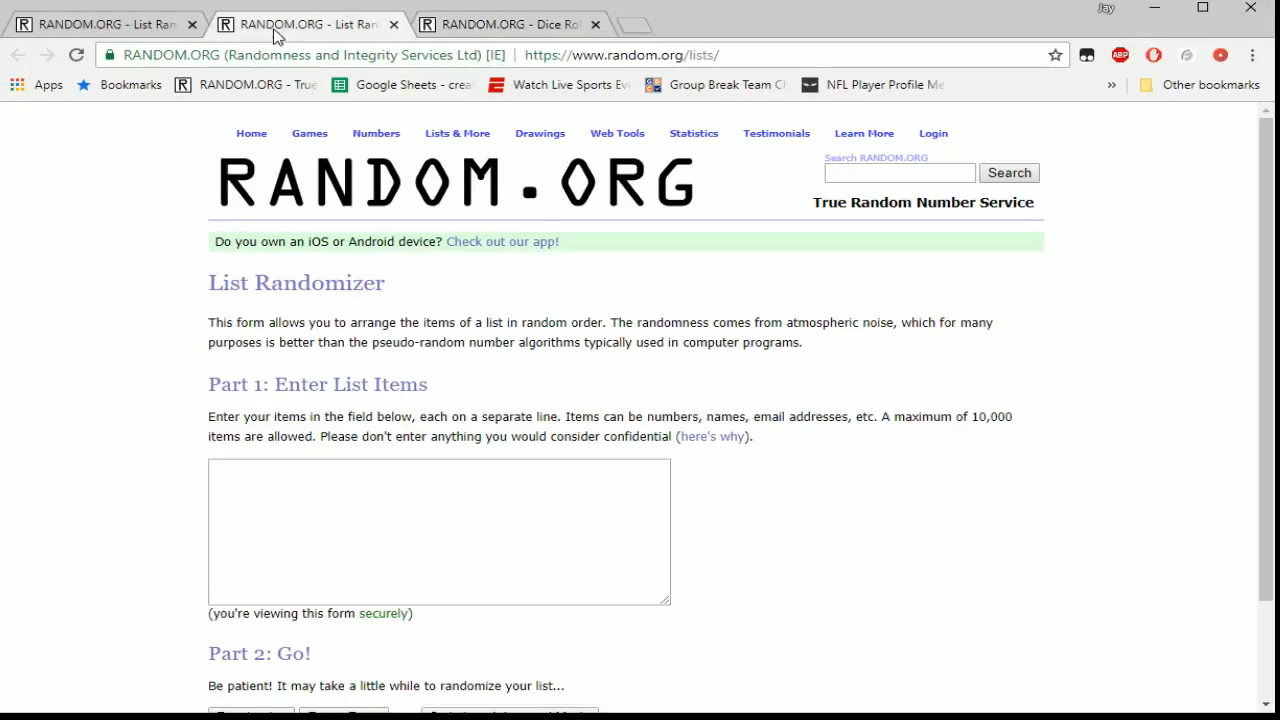
click(438, 530)
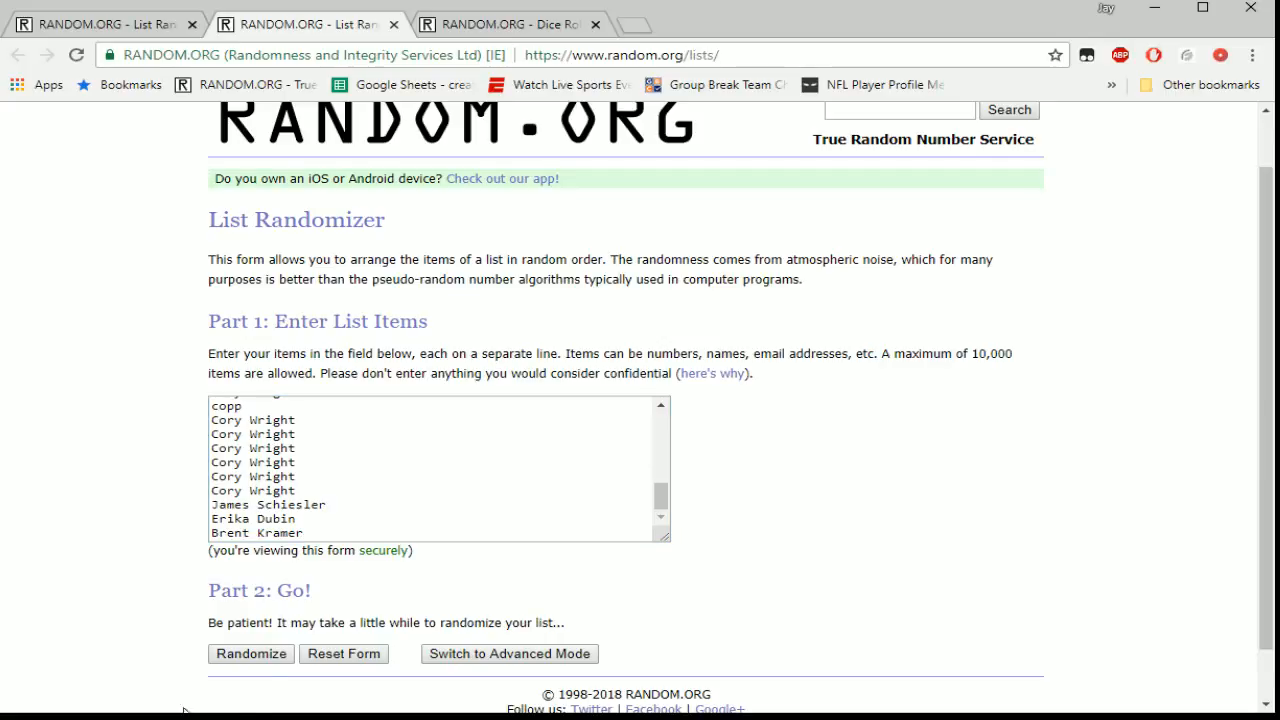
click(252, 652)
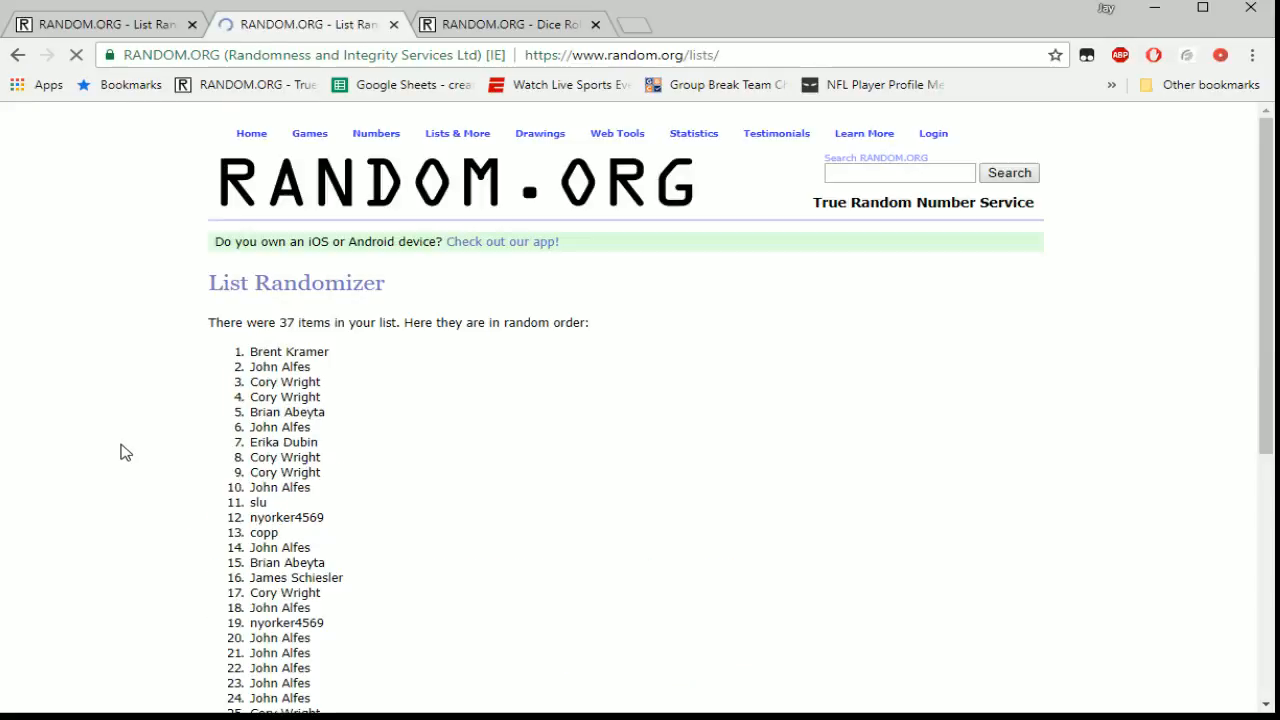
Reshuffle the 37-name list two more times from the results page.
scroll(down, 3)
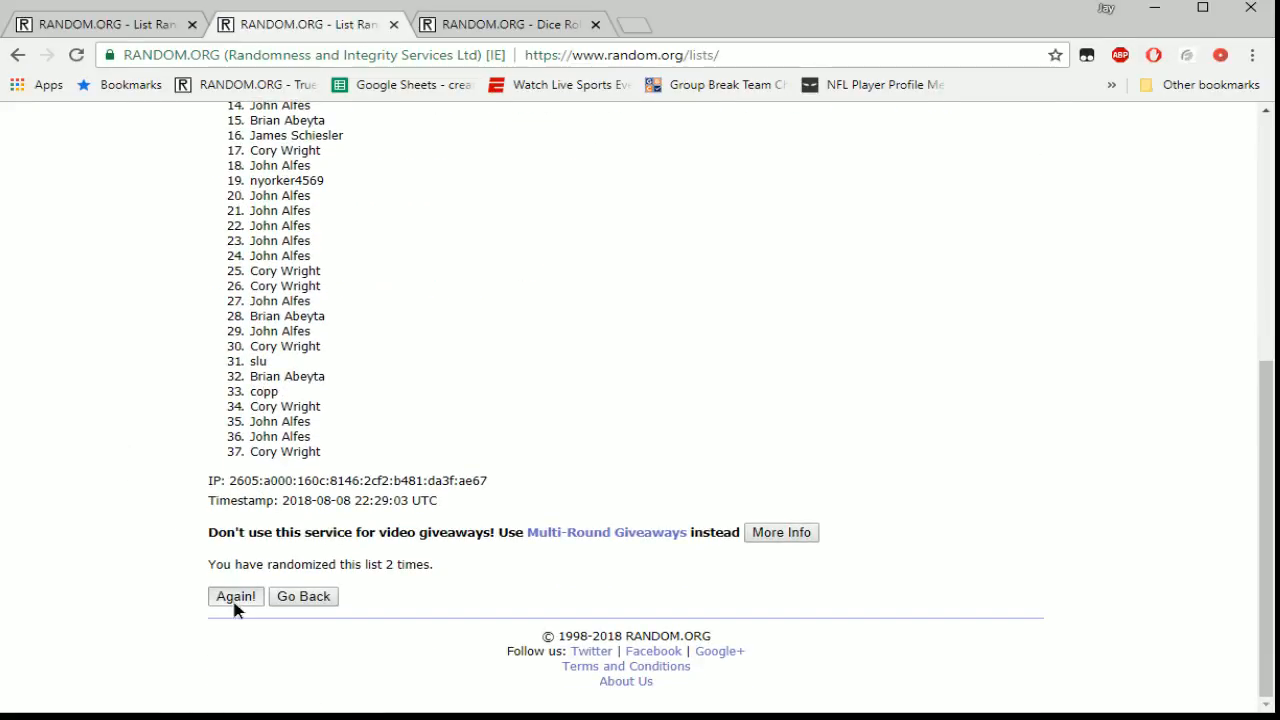
click(236, 596)
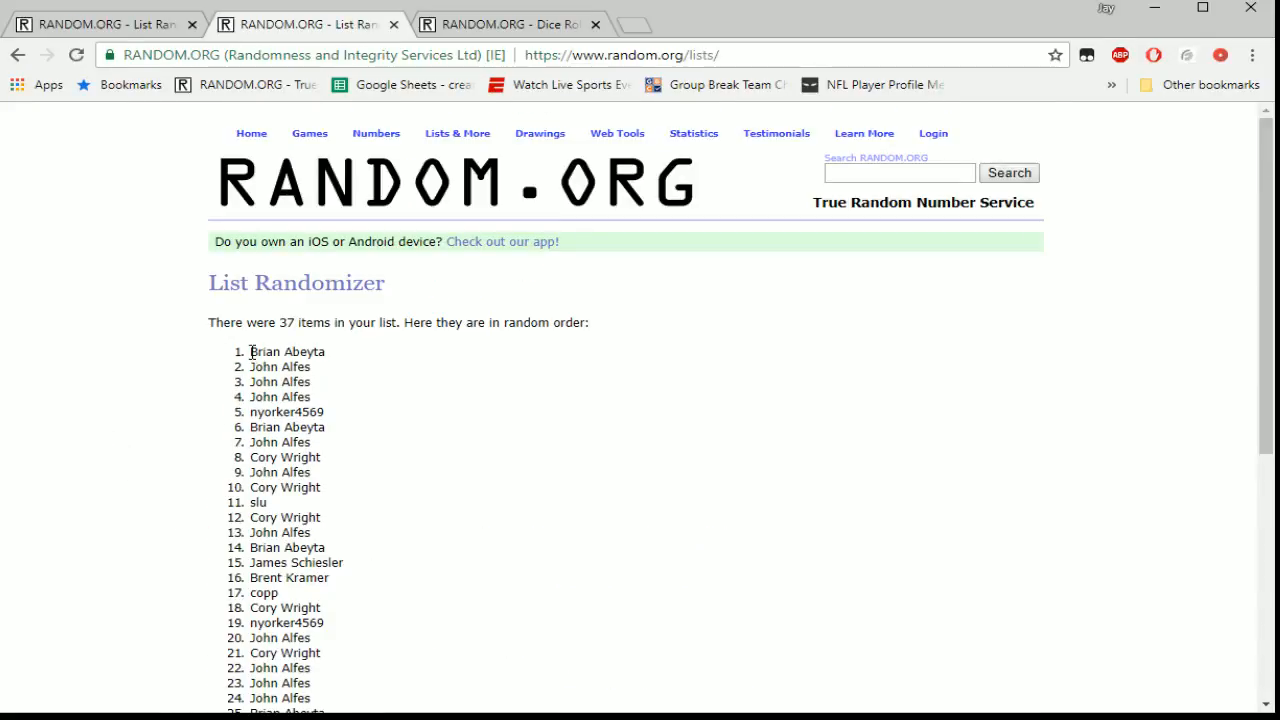
scroll(down, 3)
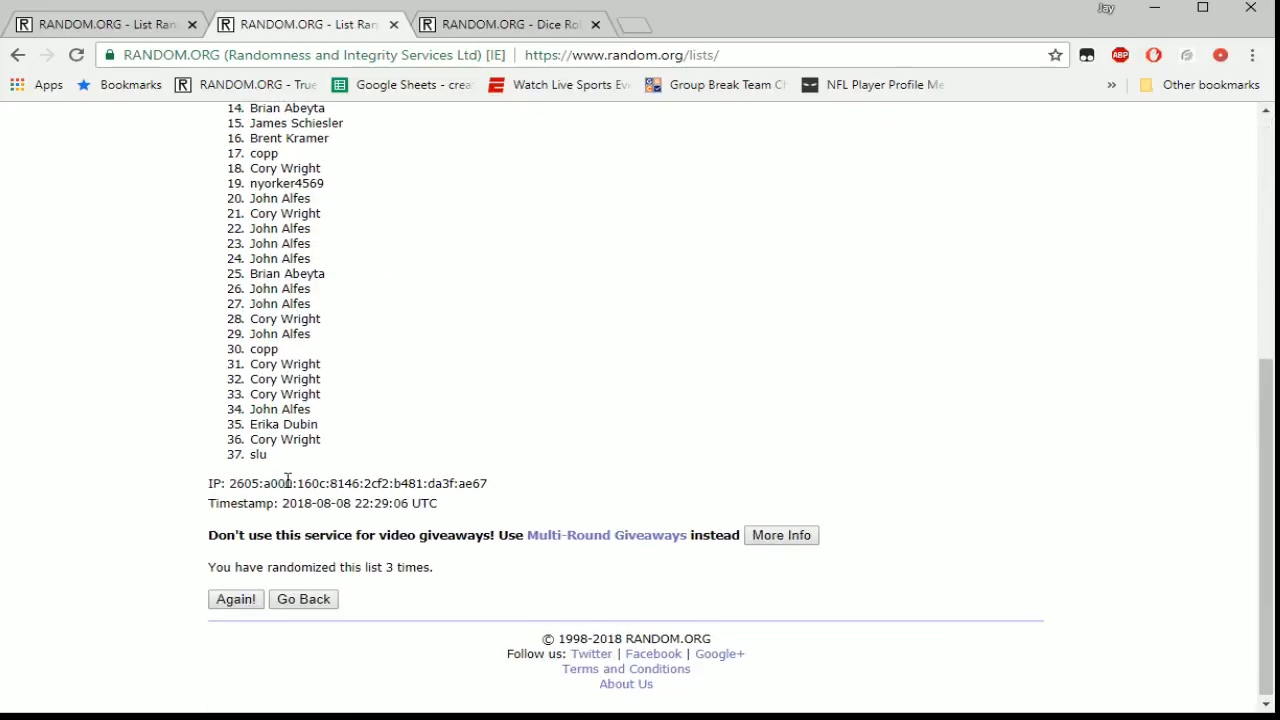
drag(250, 440, 268, 454)
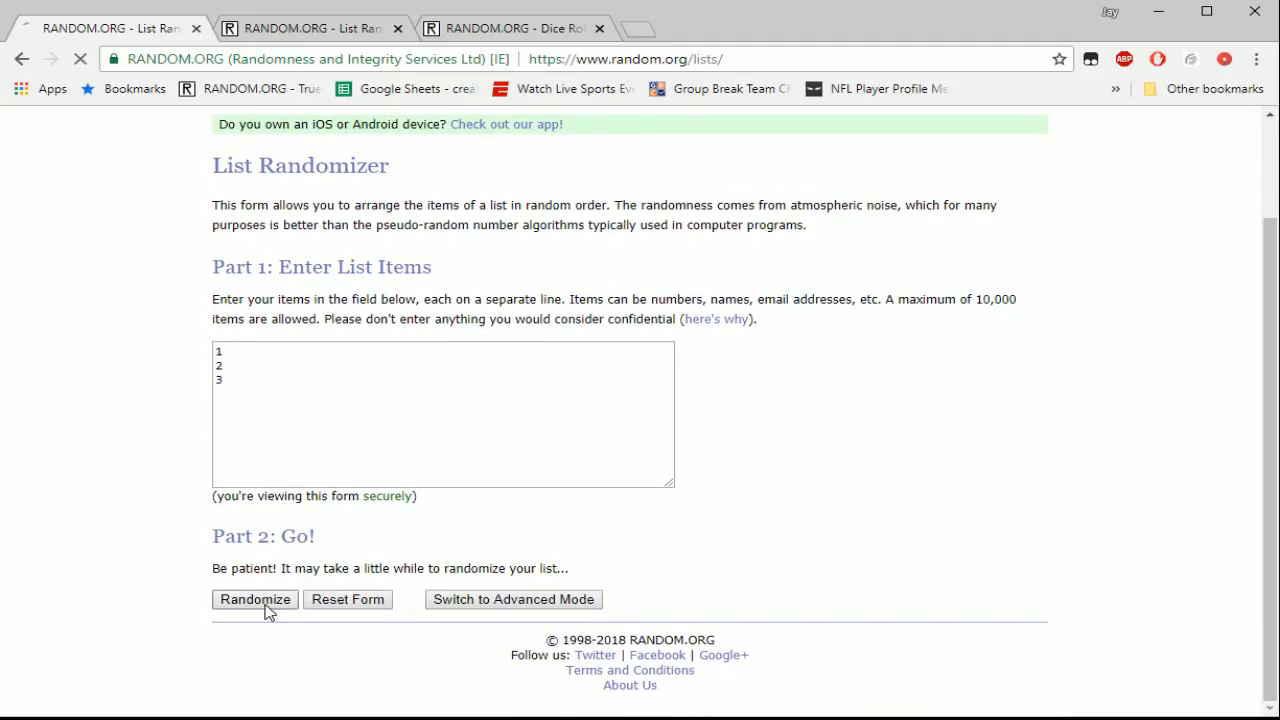
Shuffle the numbers 1 to 3 twice, ending in the order 2, 1, 3.
click(254, 600)
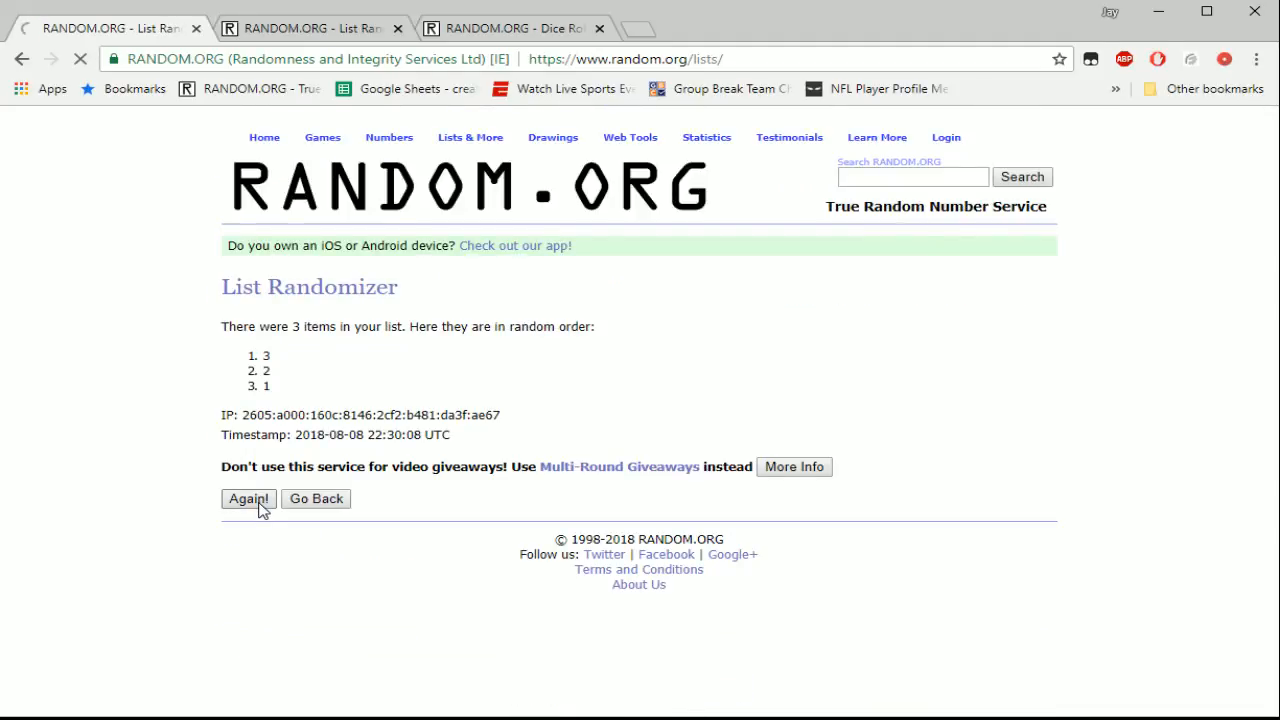
click(248, 498)
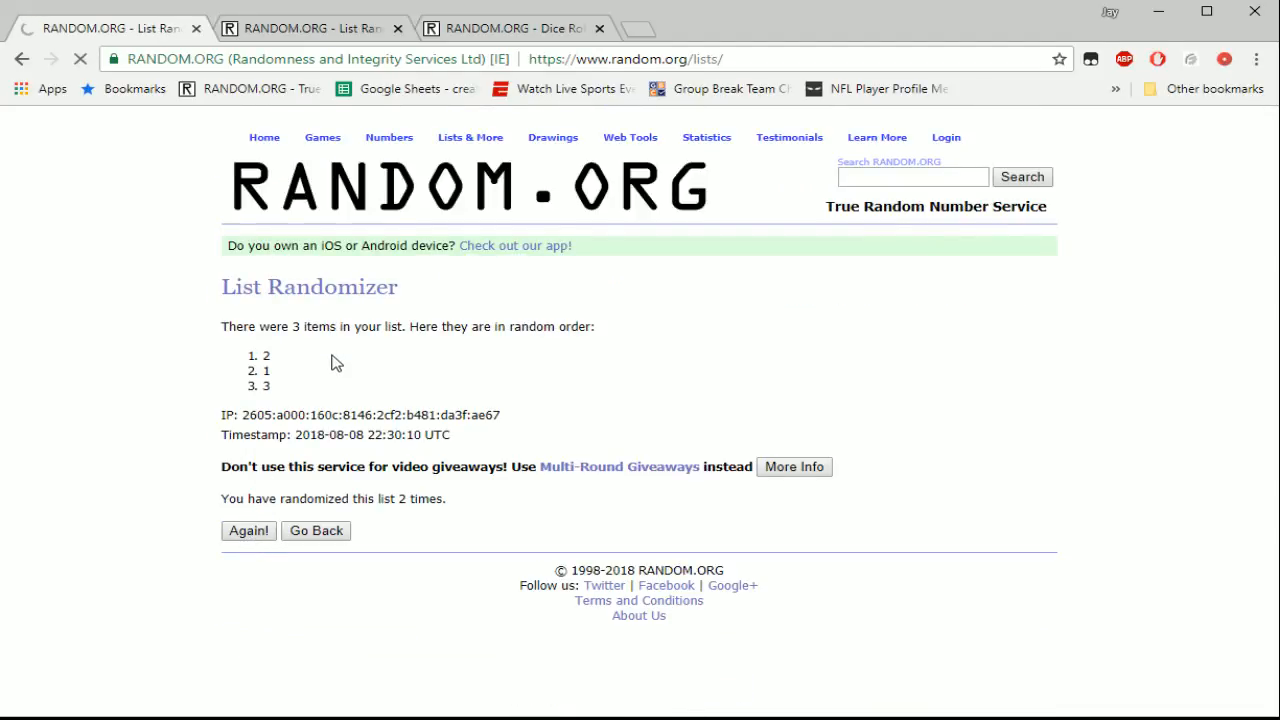
click(248, 530)
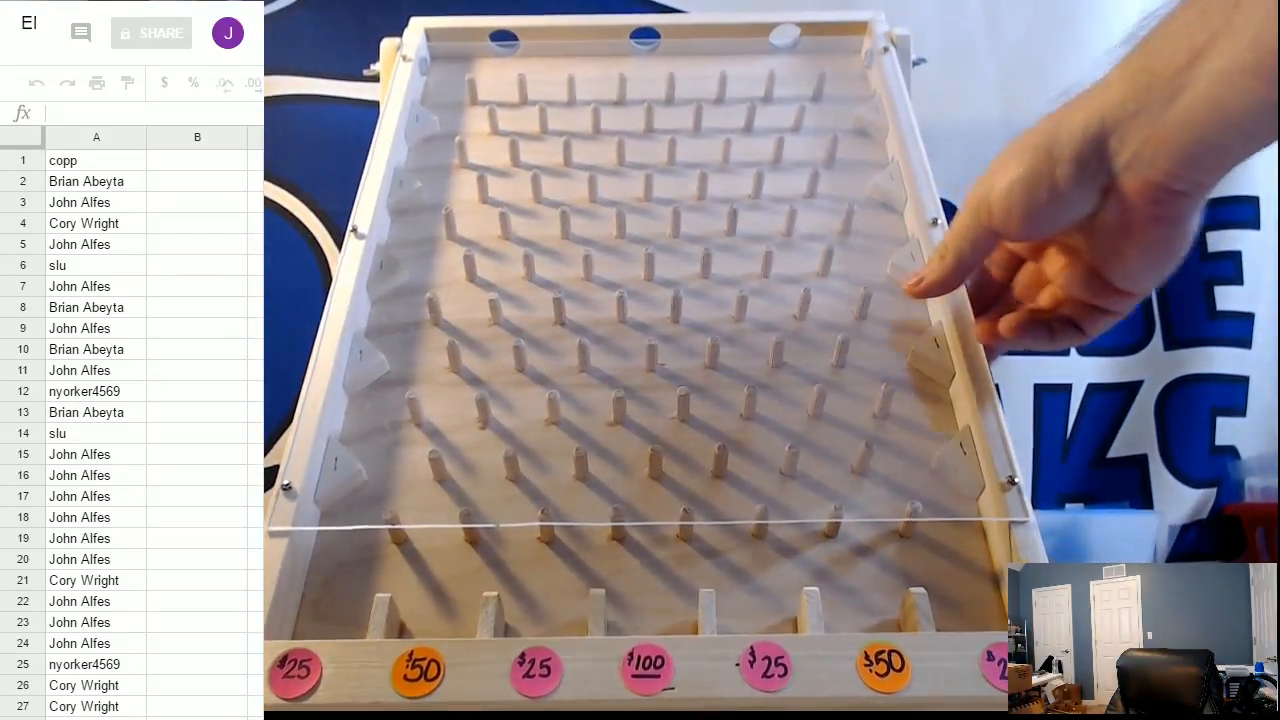
click(64, 160)
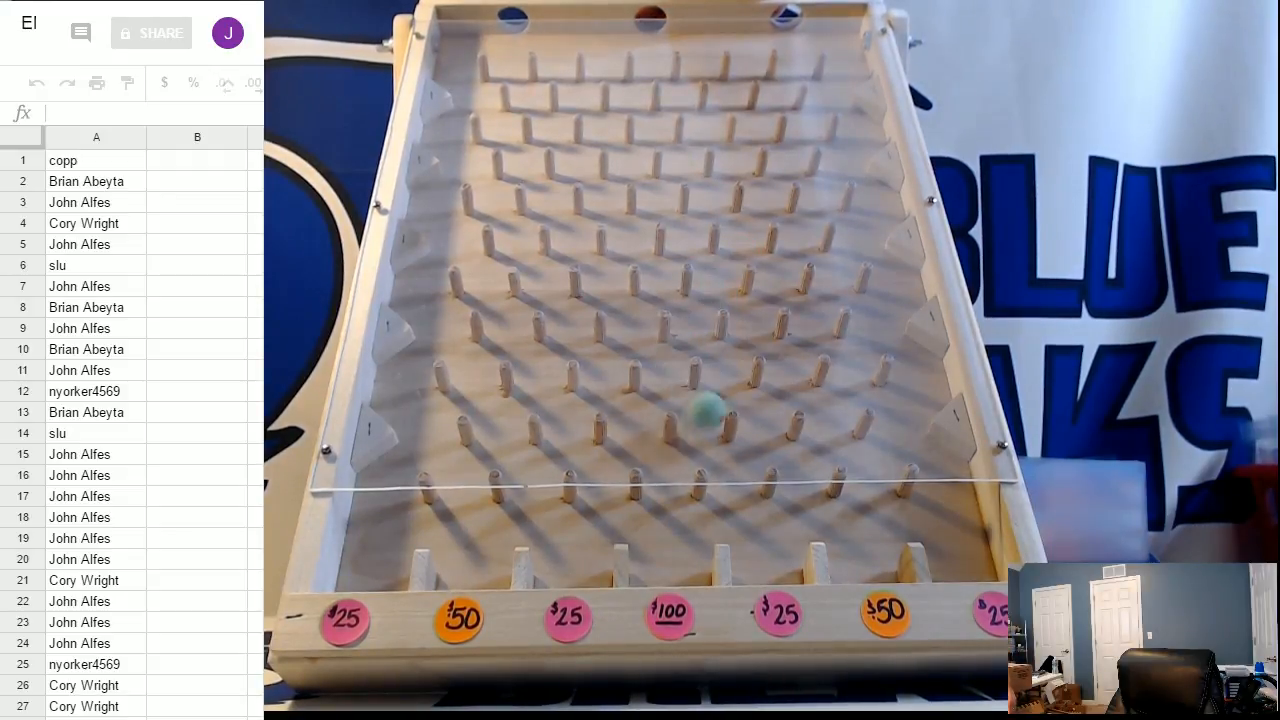
click(96, 160)
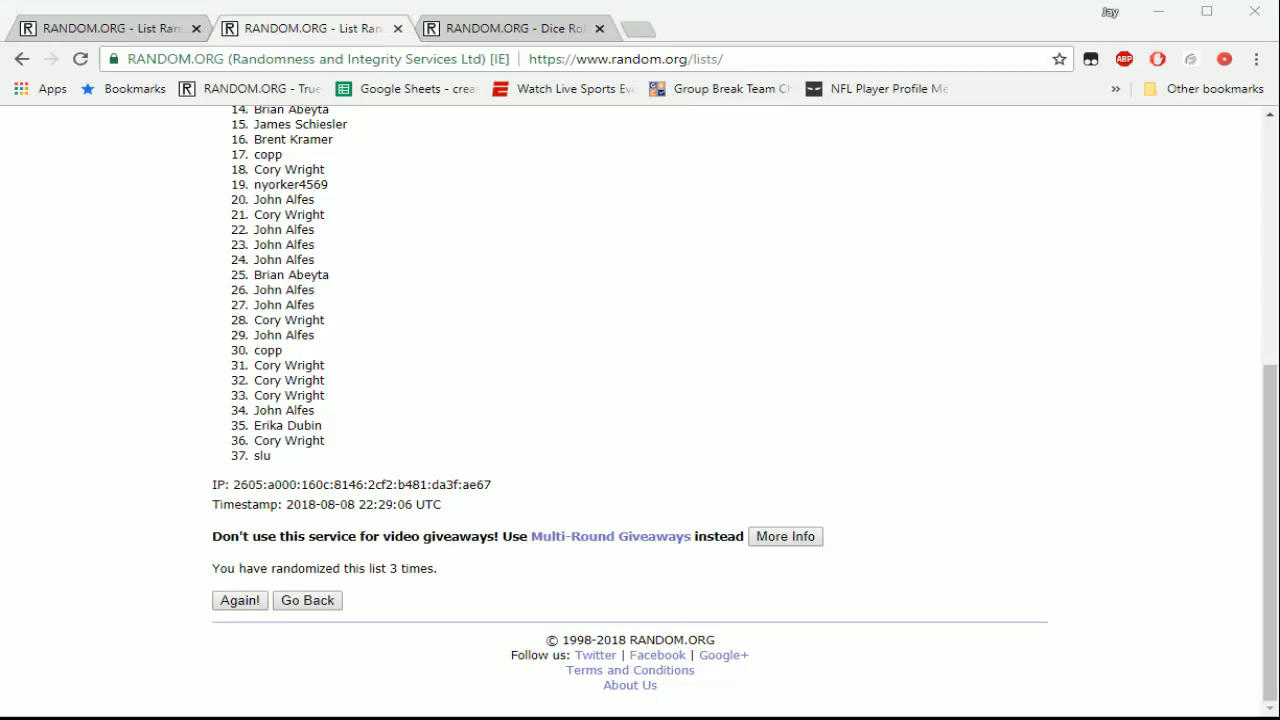
Return to the three-number results and reshuffle twice more, ending 3, 2, 1.
double_click(260, 456)
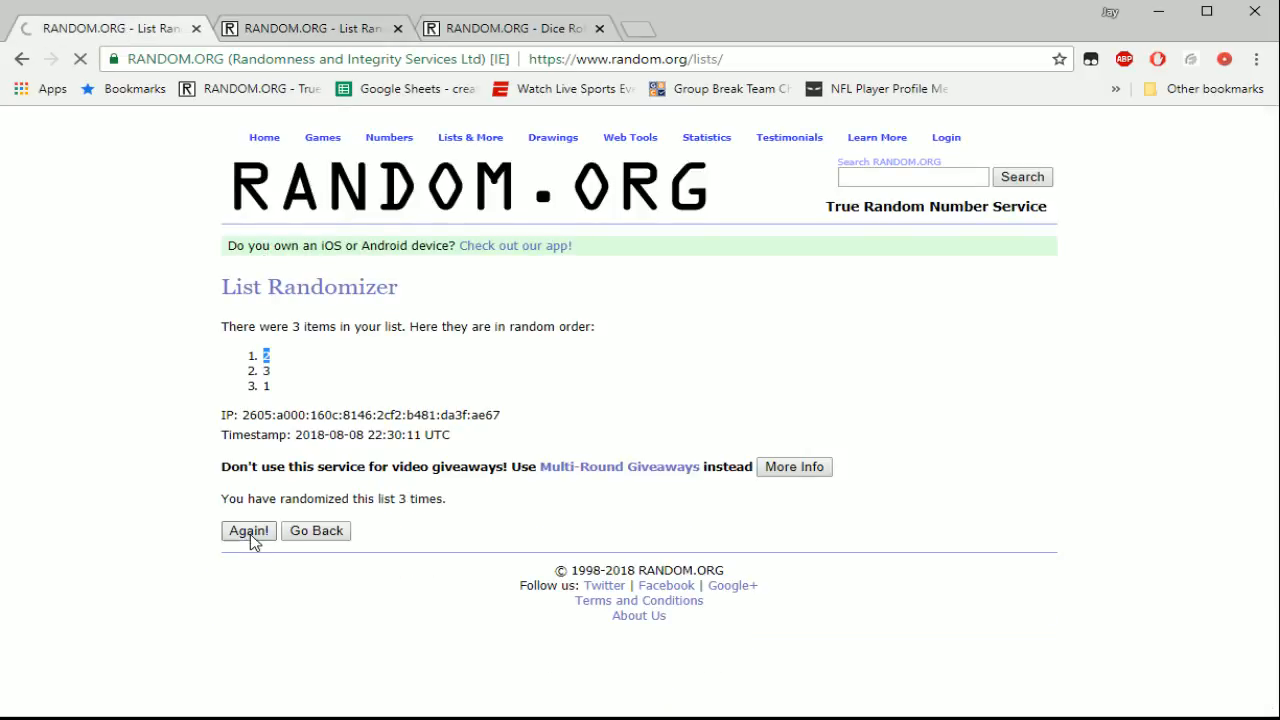
click(248, 530)
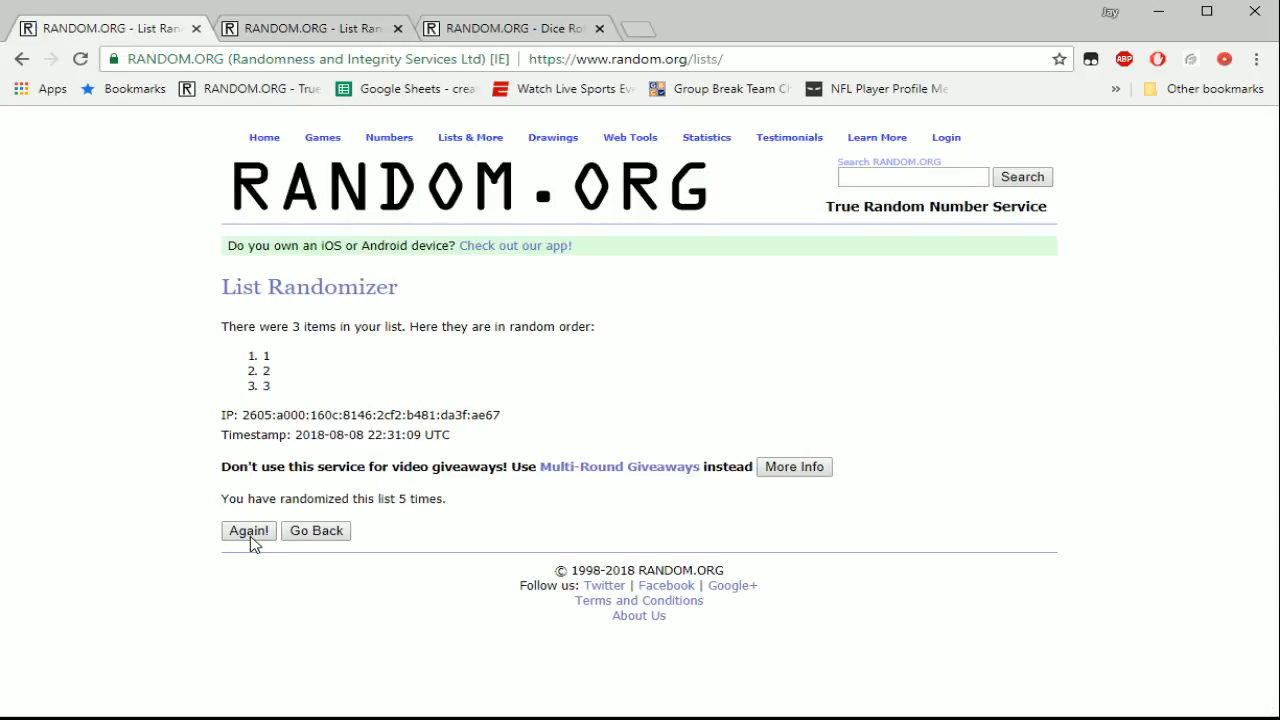
click(248, 530)
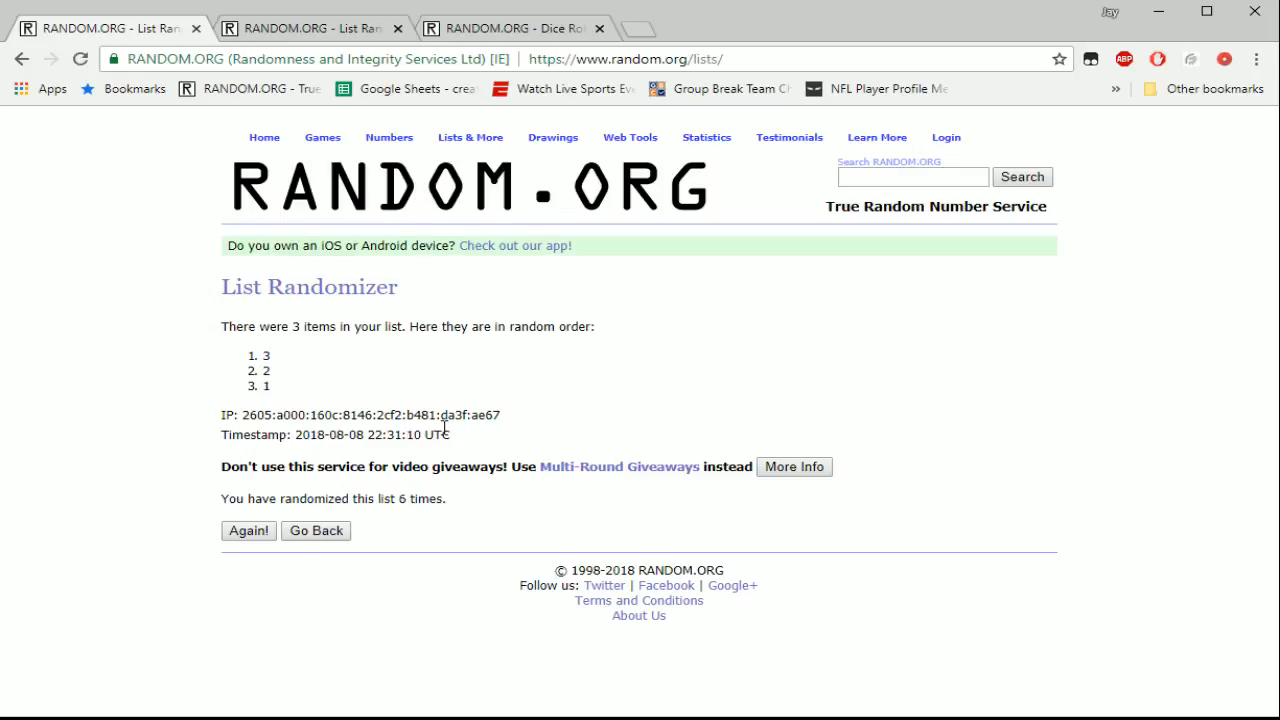